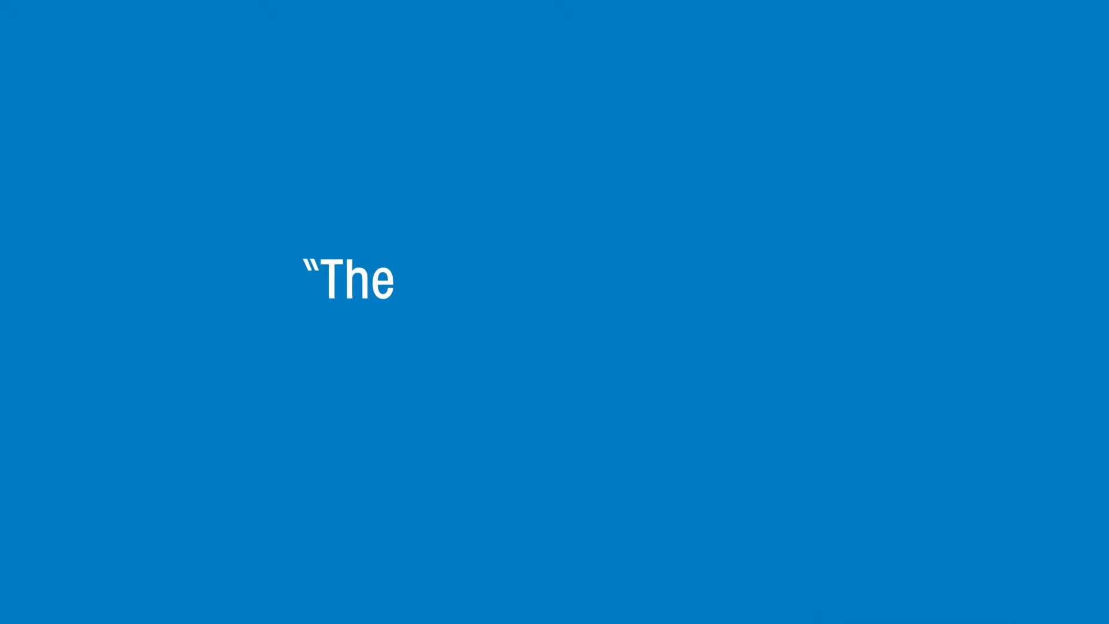
text(temperature rise is proportional)
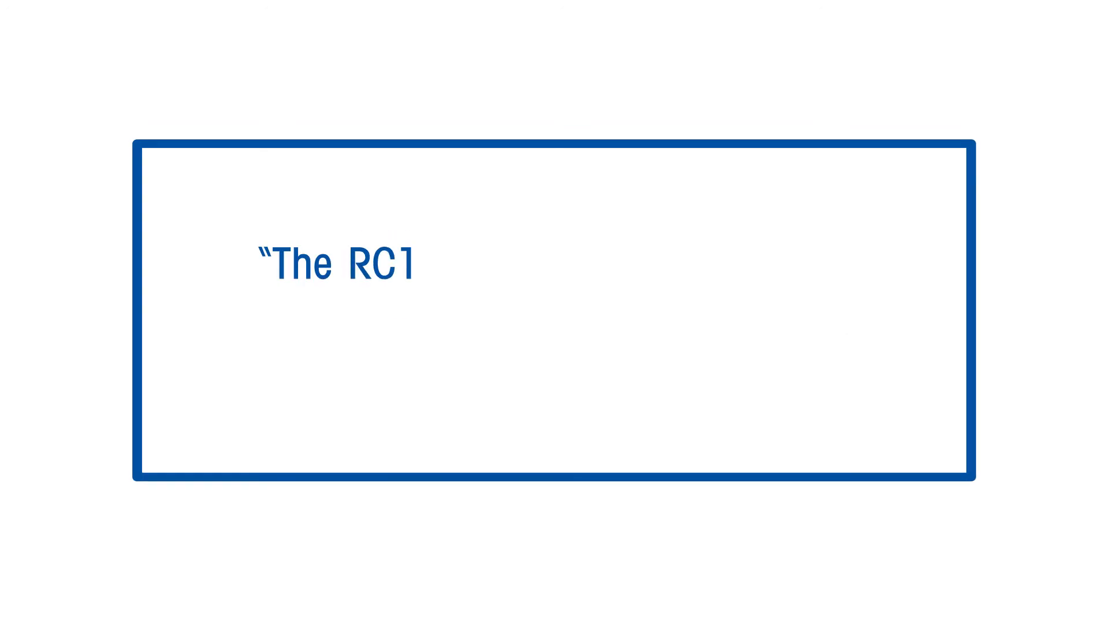
text(data allowed to choose)
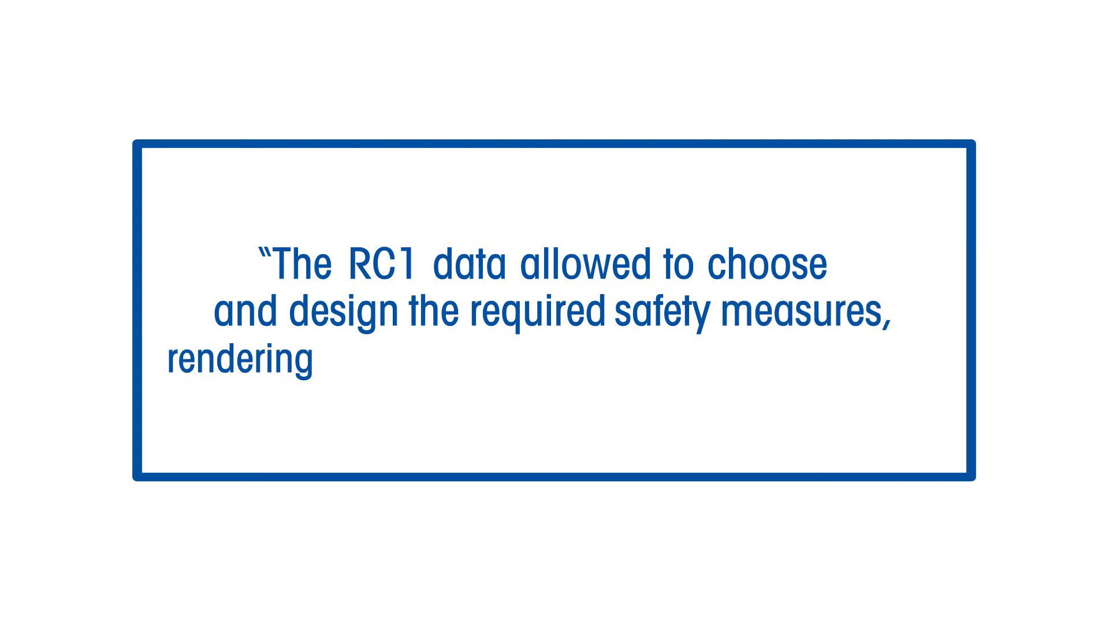
text(processes robust)
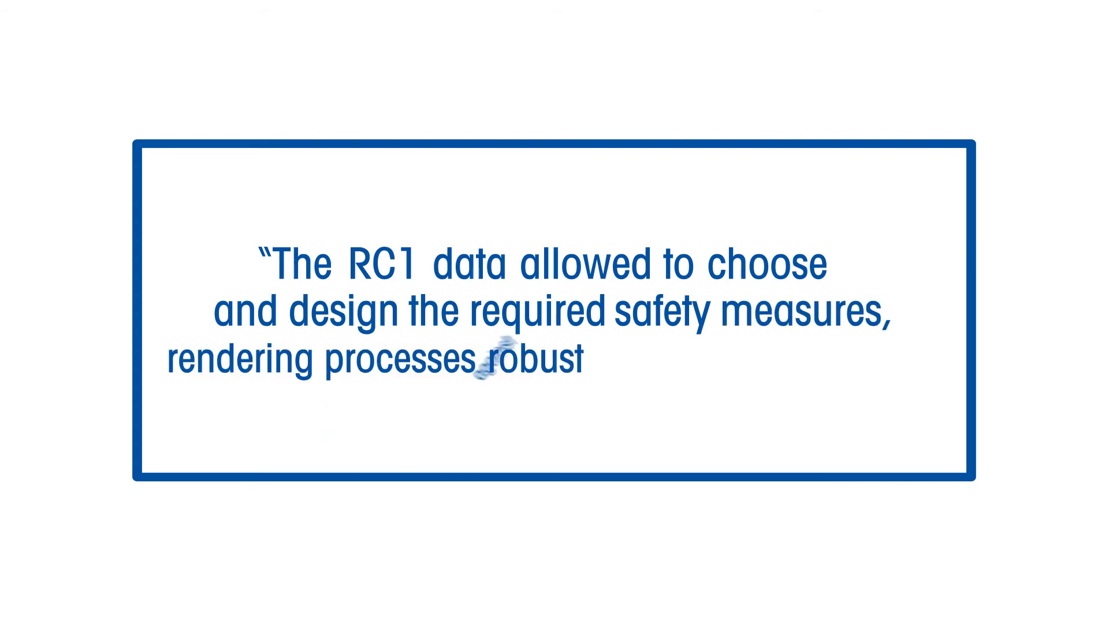